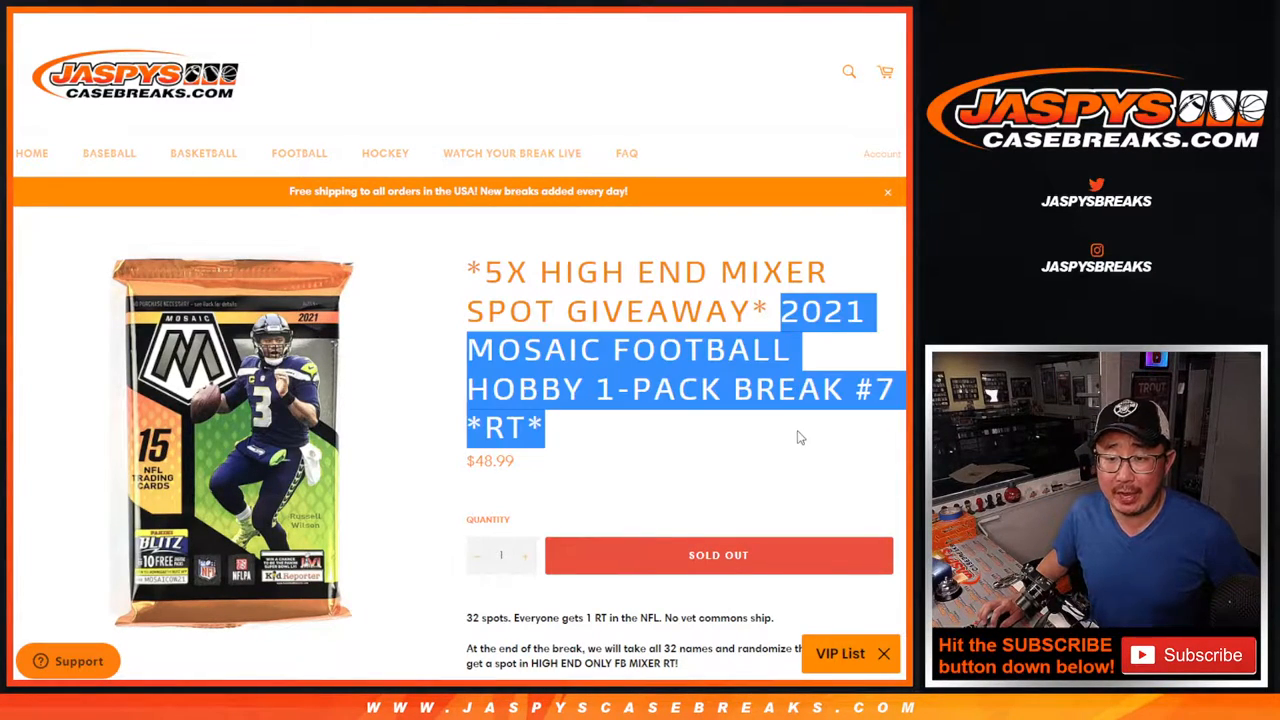
Step: Copy the listing title 2021 MOSAIC FOOTBALL HOBBY 1-PACK BREAK #7 *RT* from the product page
click(764, 376)
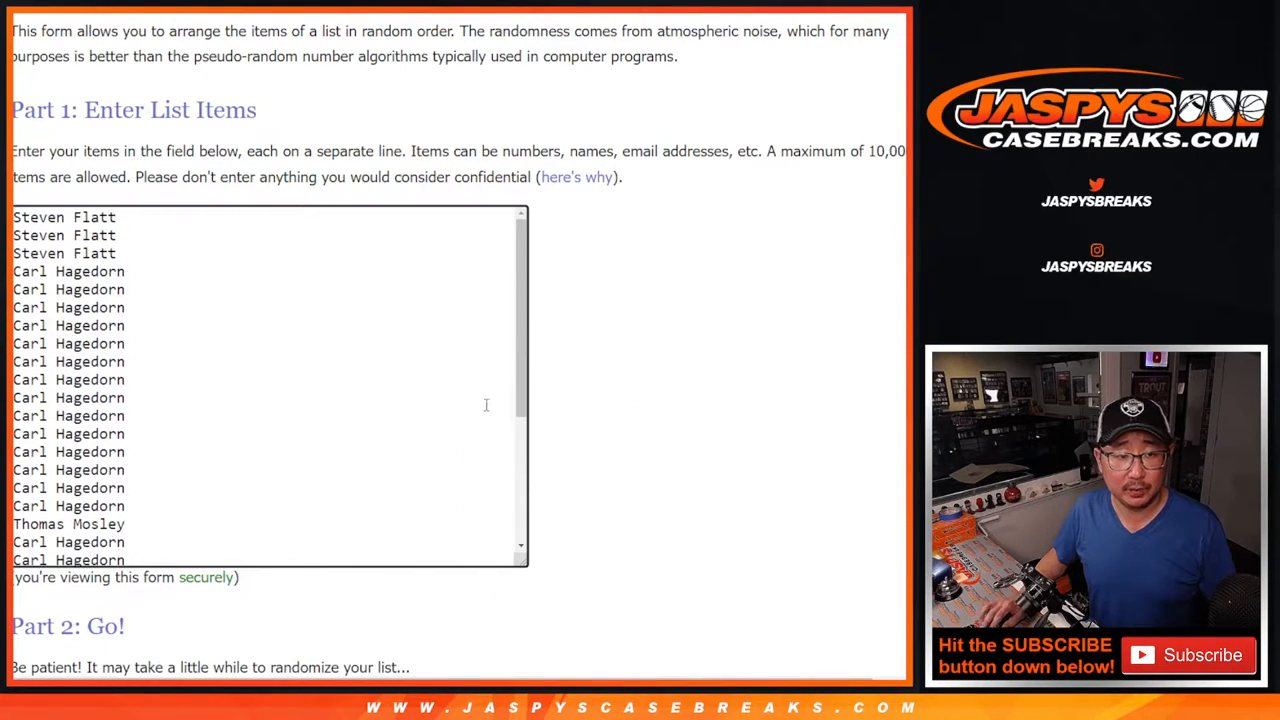
scroll(down, 3)
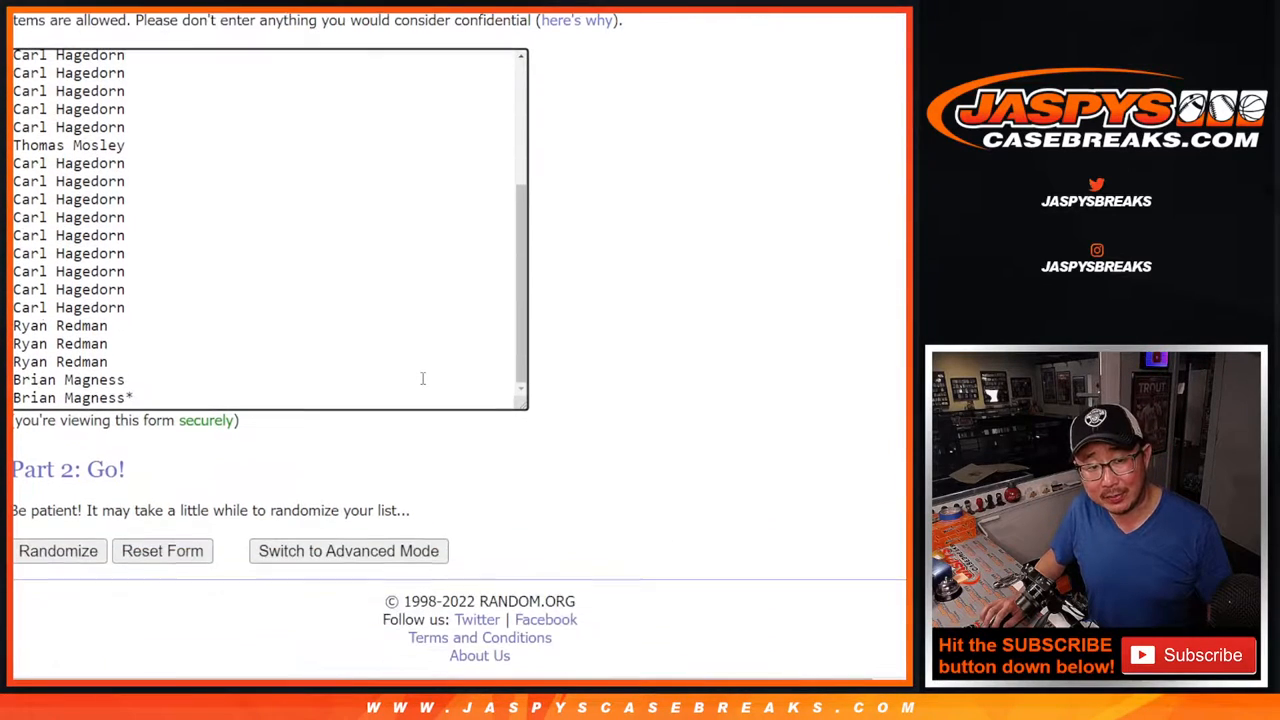
scroll(up, 3)
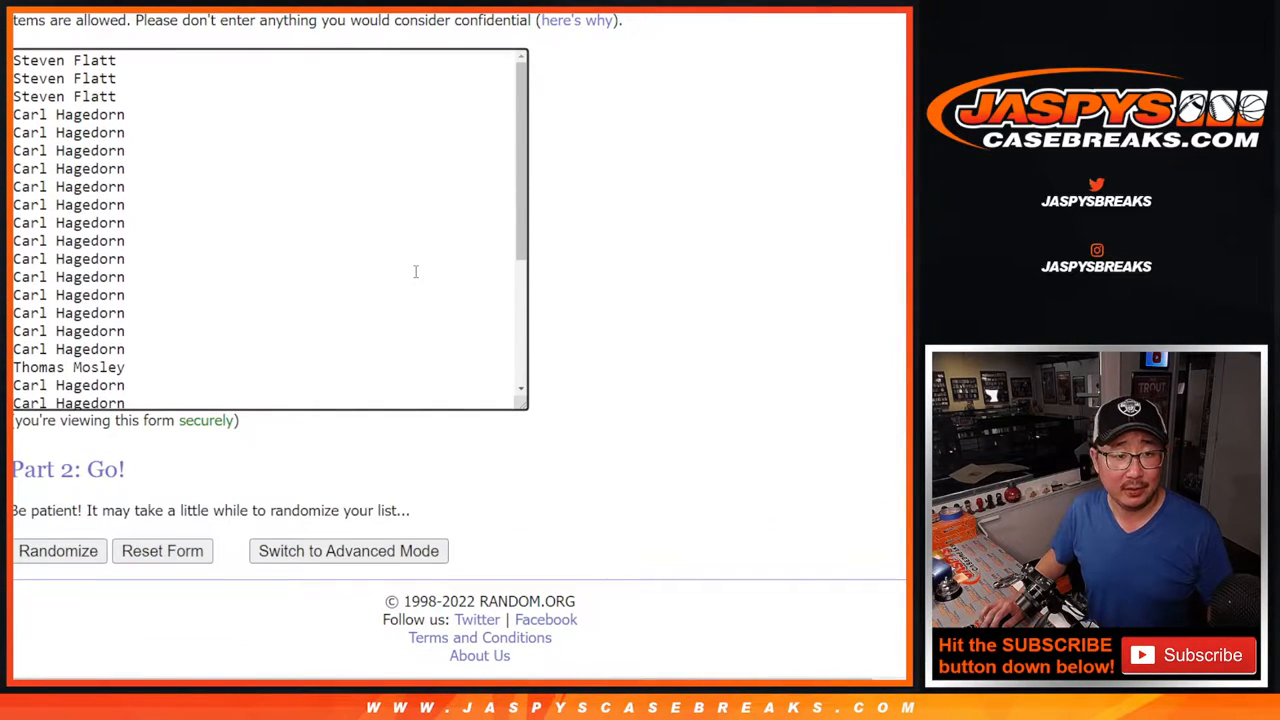
scroll(down, 3)
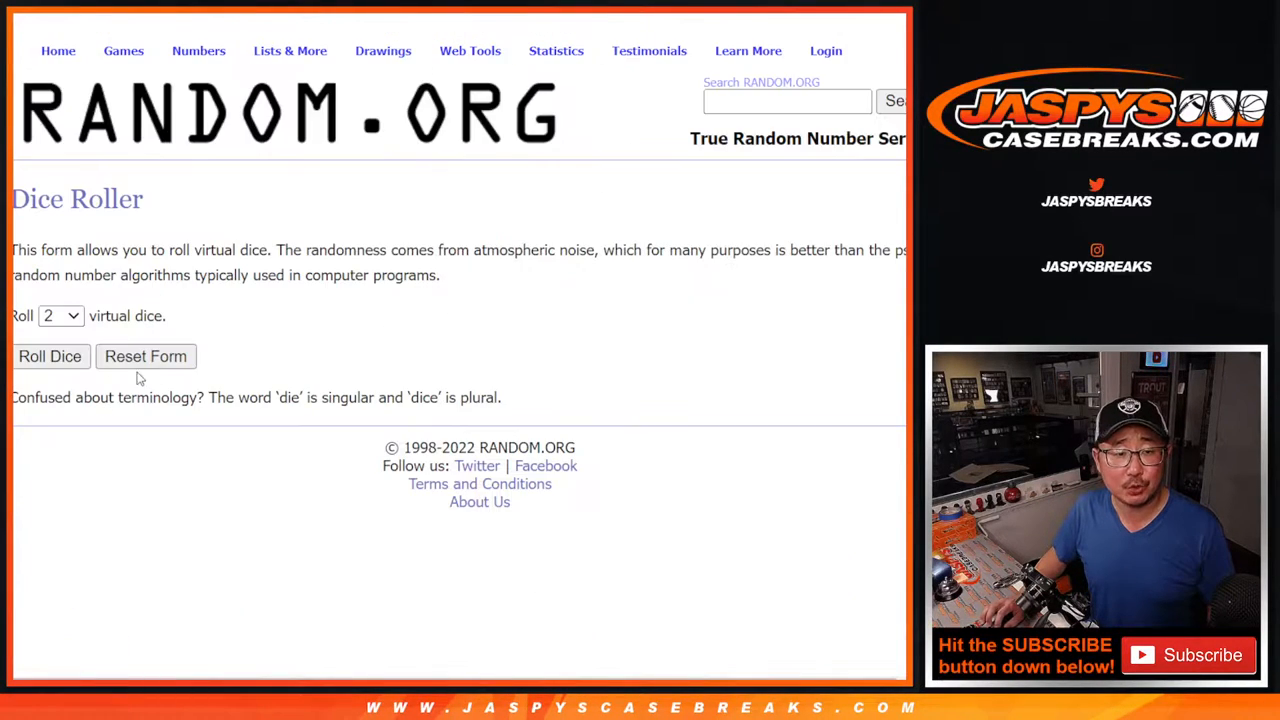
click(50, 356)
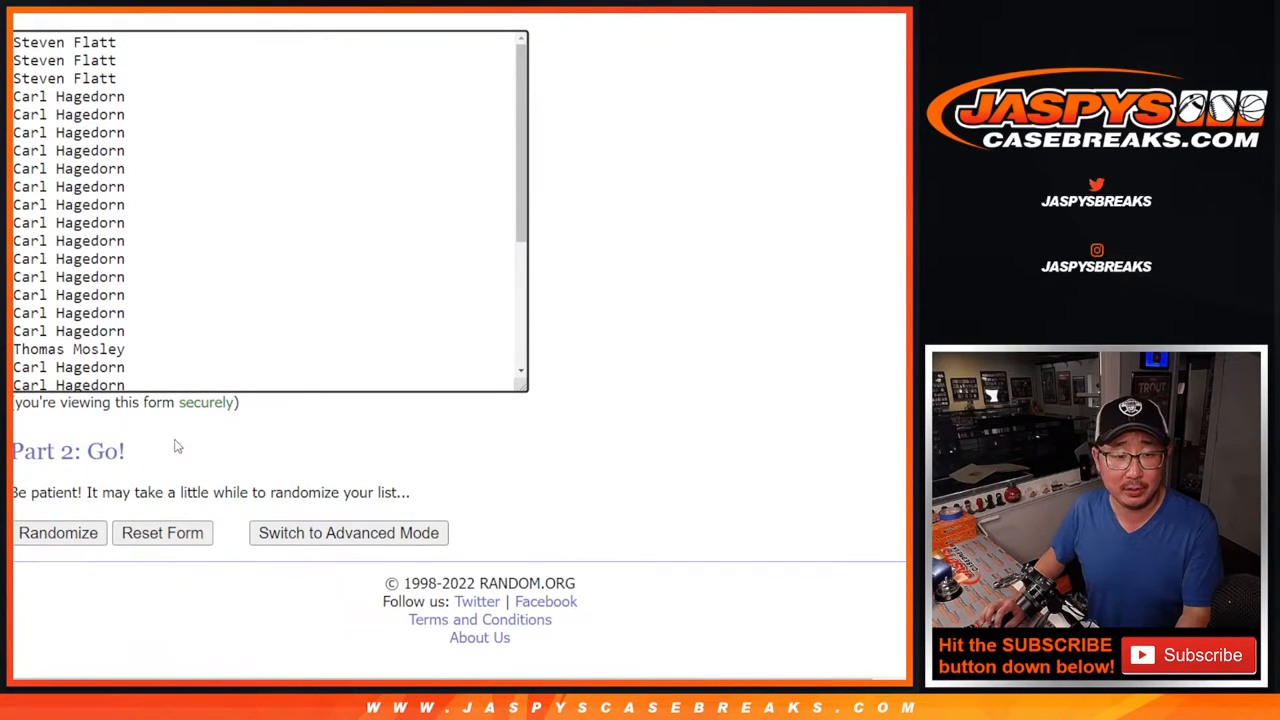
Step: Randomize the 32 participant names twice and review the shuffled result
click(58, 532)
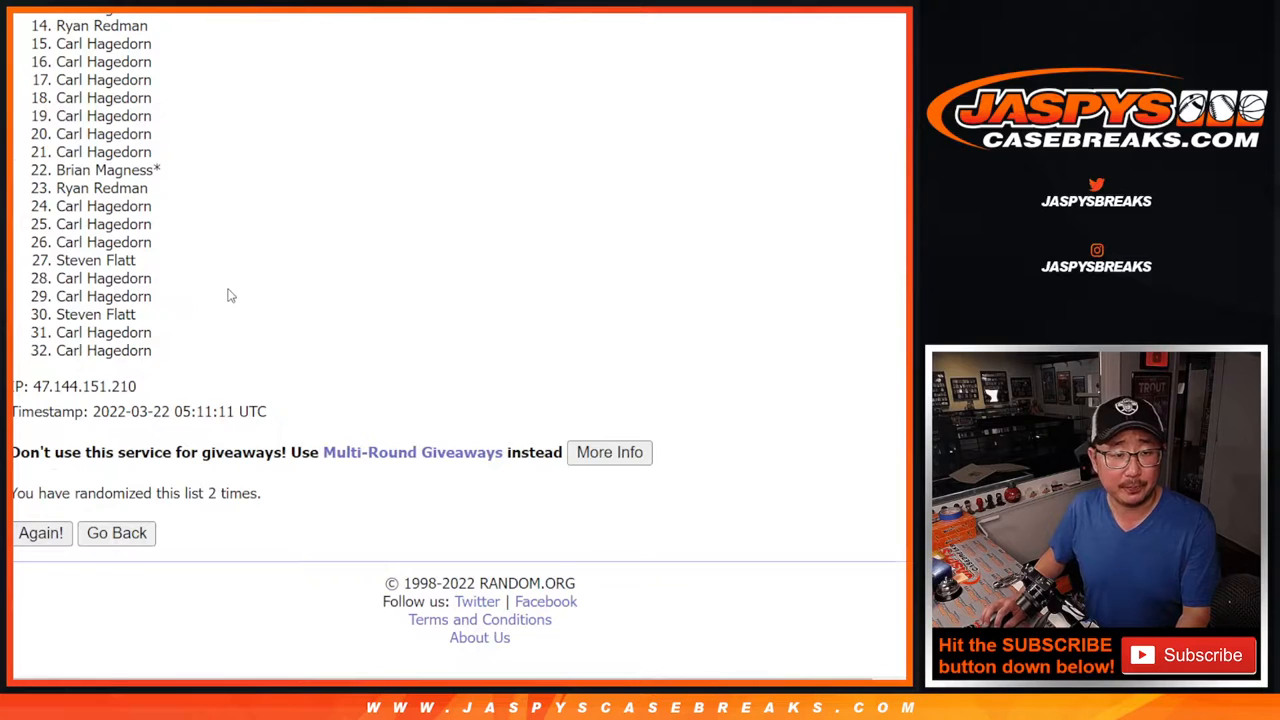
click(40, 532)
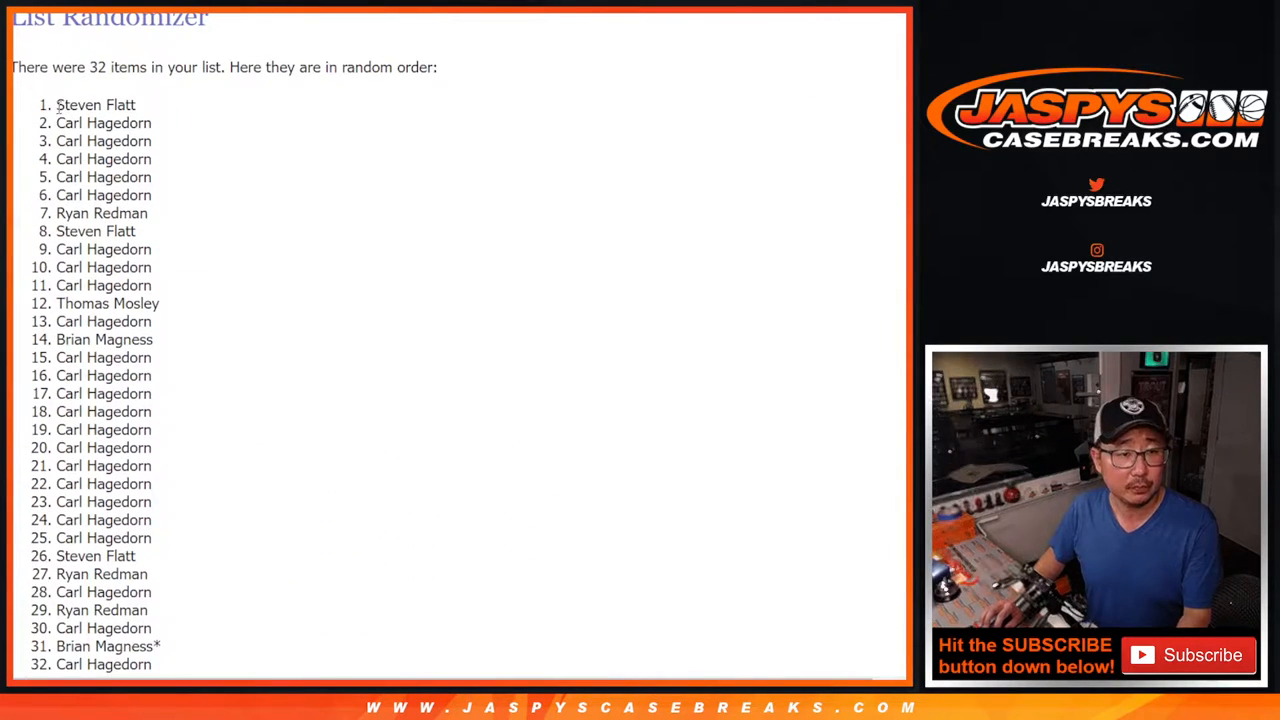
scroll(down, 3)
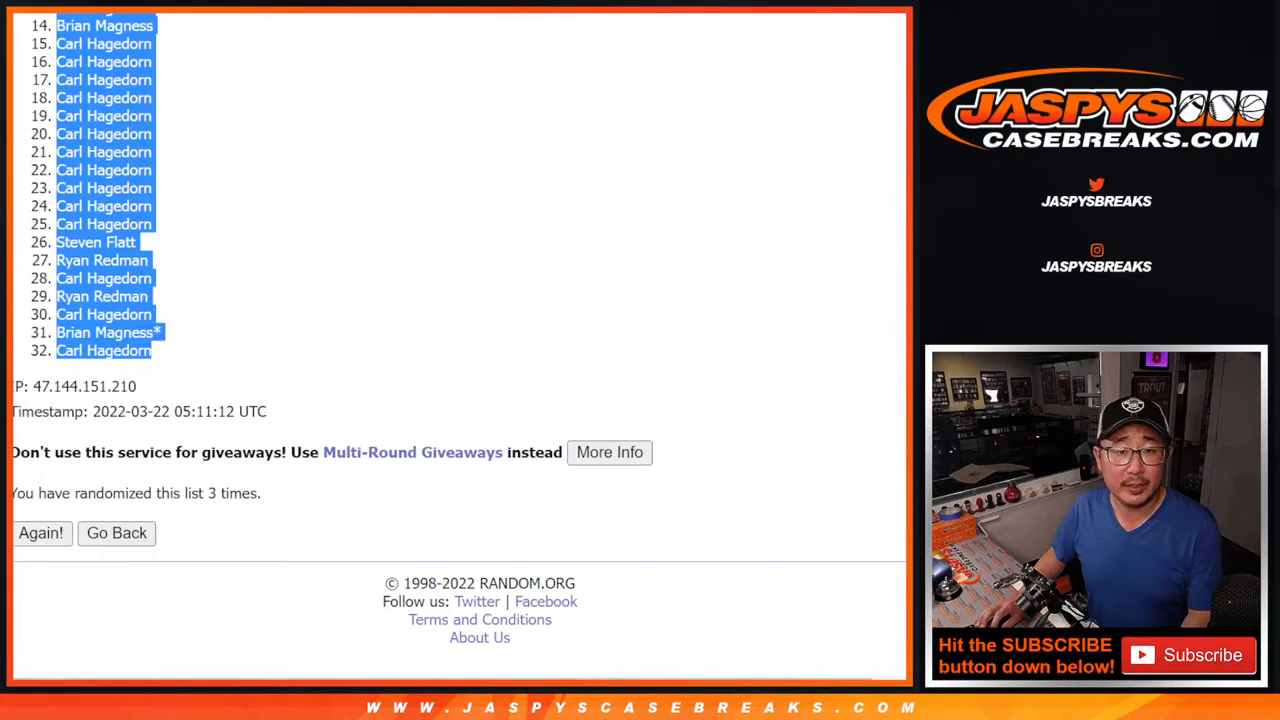
Step: Randomize the 32 NFL teams list, shuffling it a second time with Again
click(116, 532)
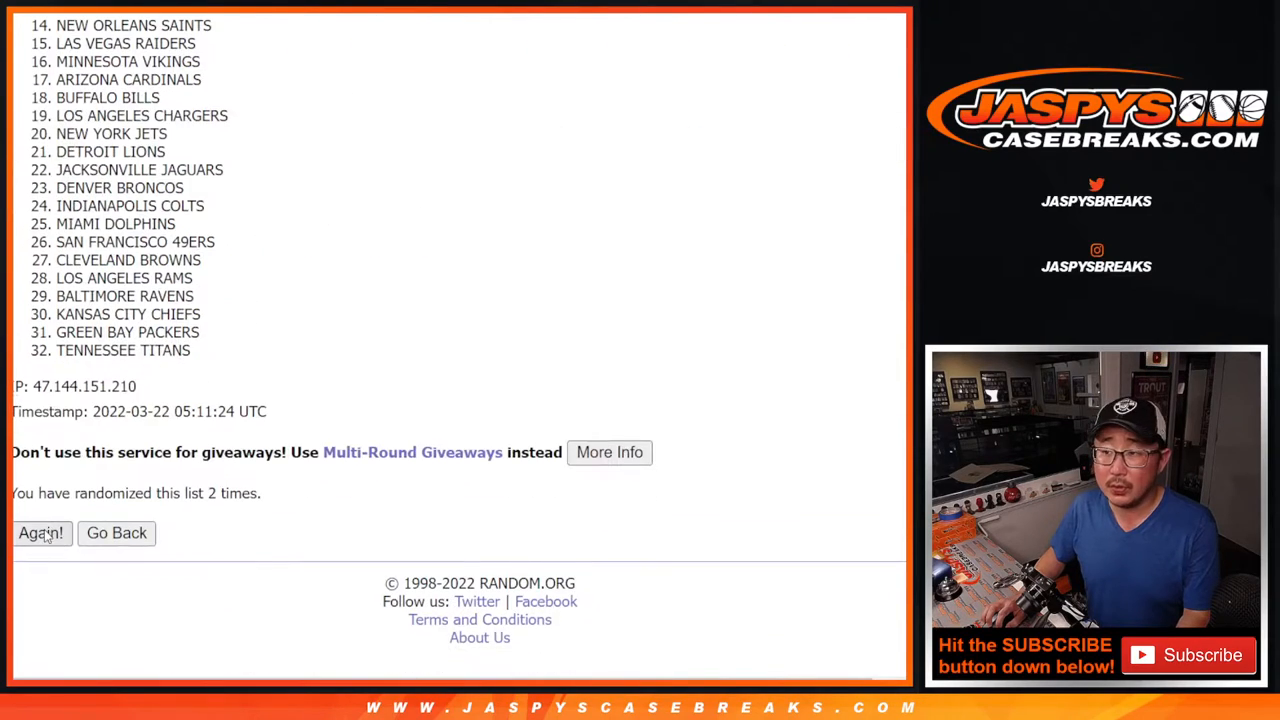
click(40, 532)
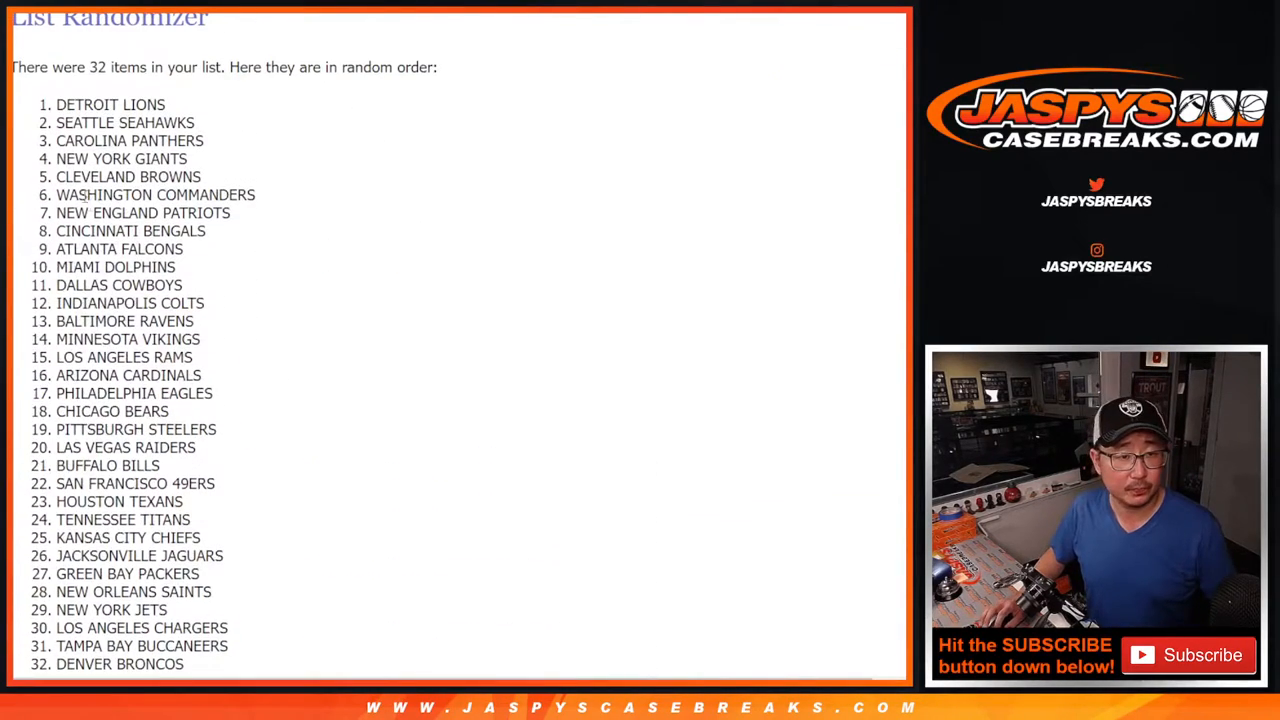
scroll(down, 3)
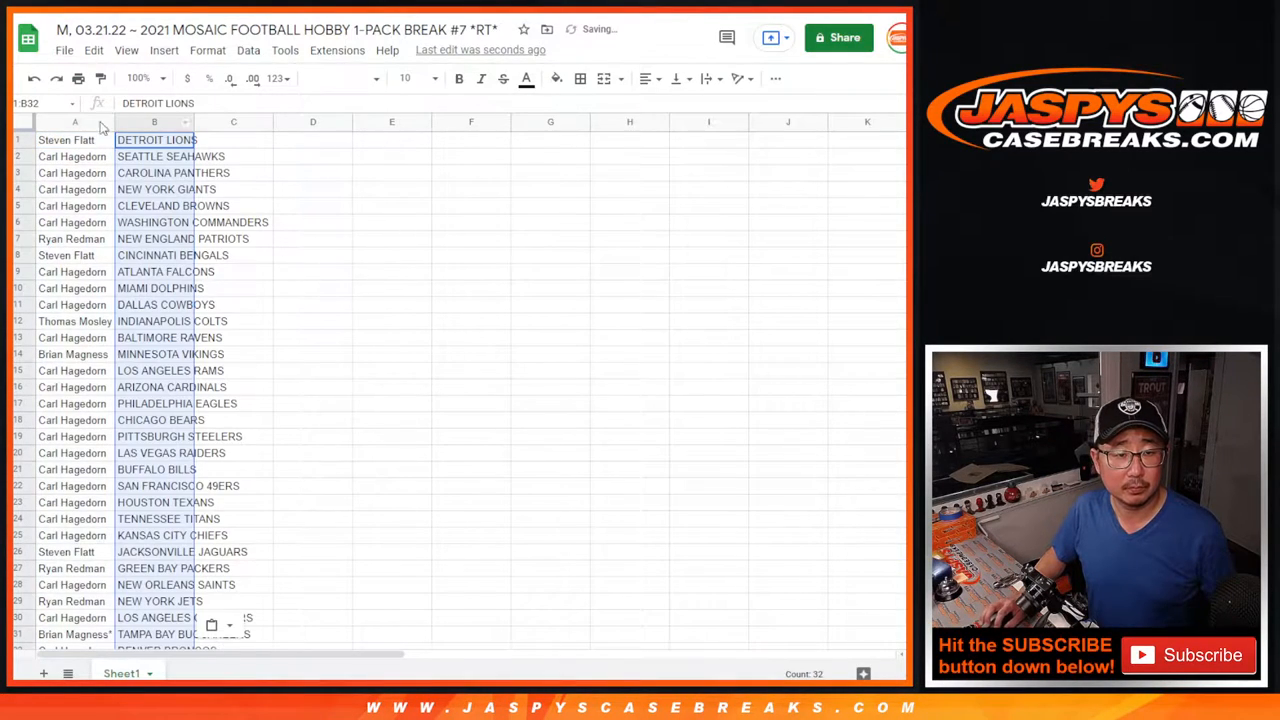
Step: Apply Questrial font to all name-and-team cells and review the sorted pairings for printing
click(340, 78)
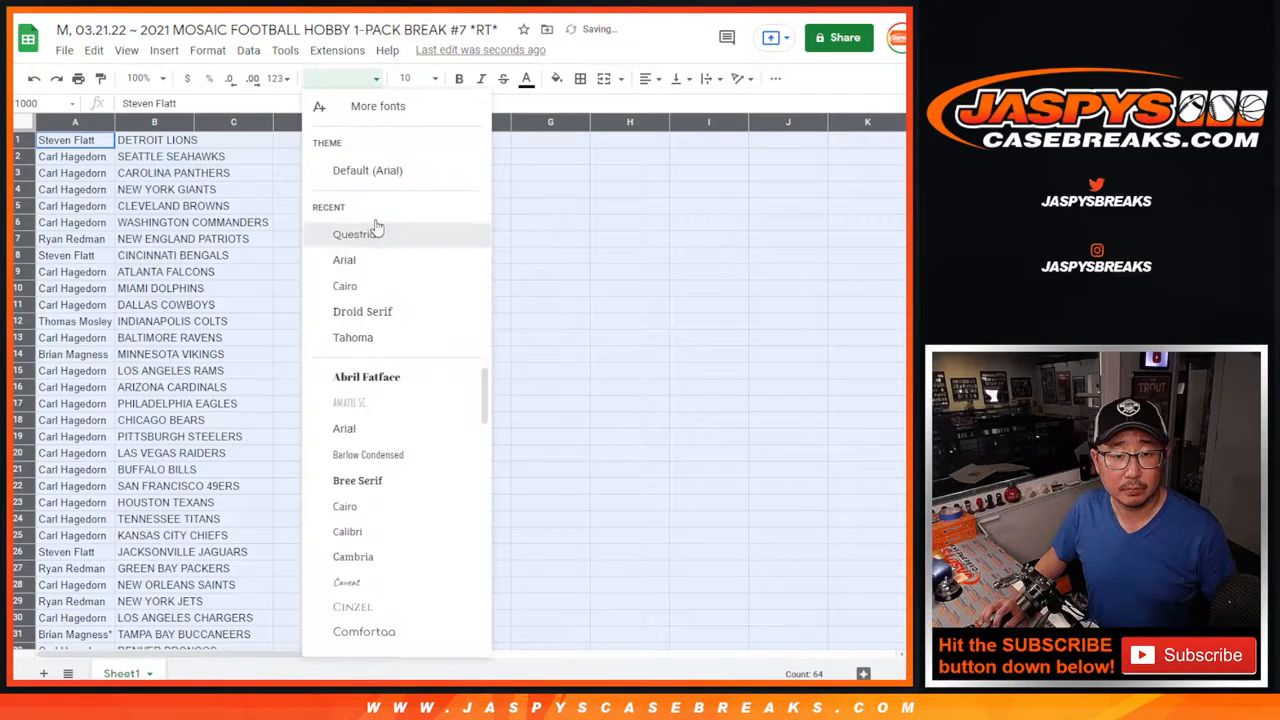
click(356, 232)
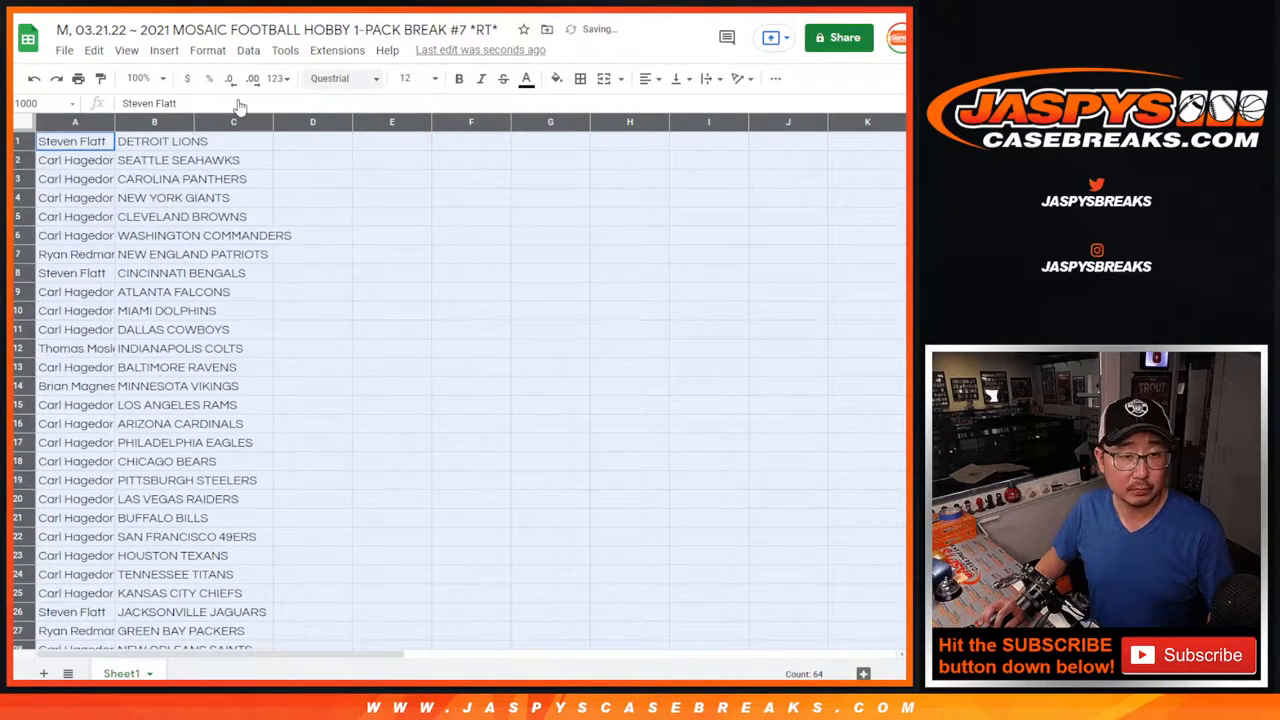
click(140, 78)
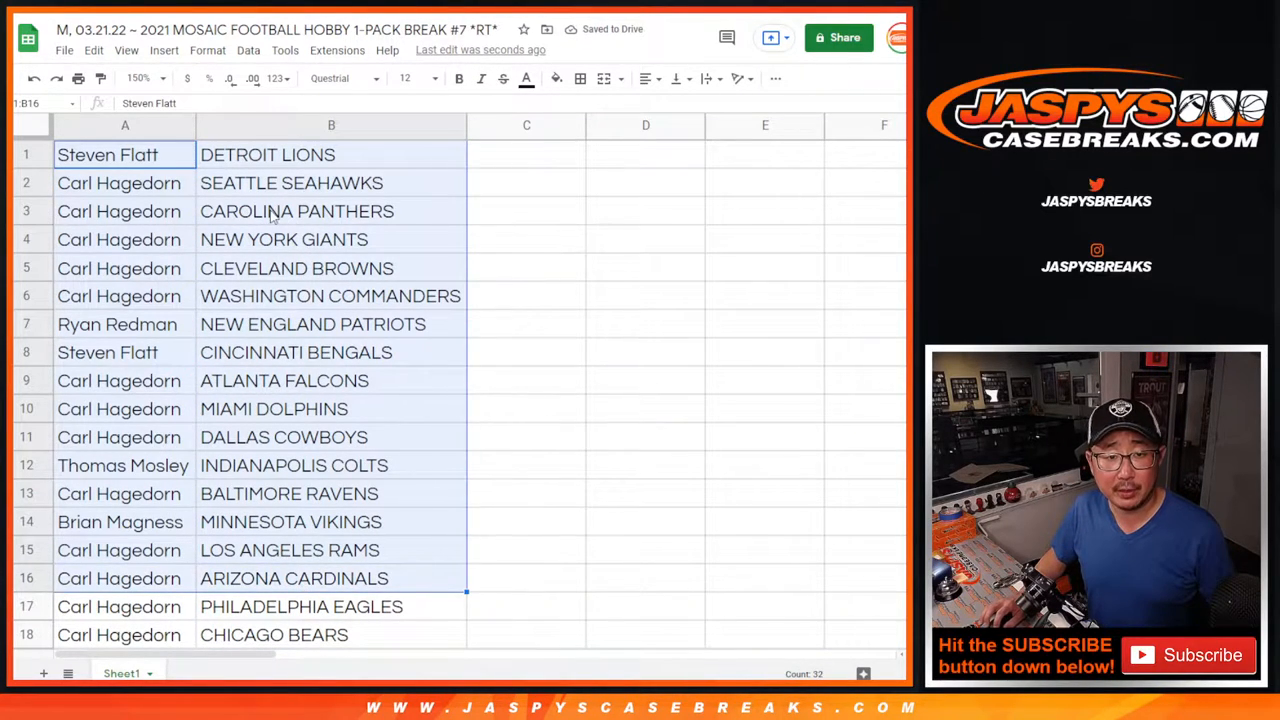
scroll(down, 3)
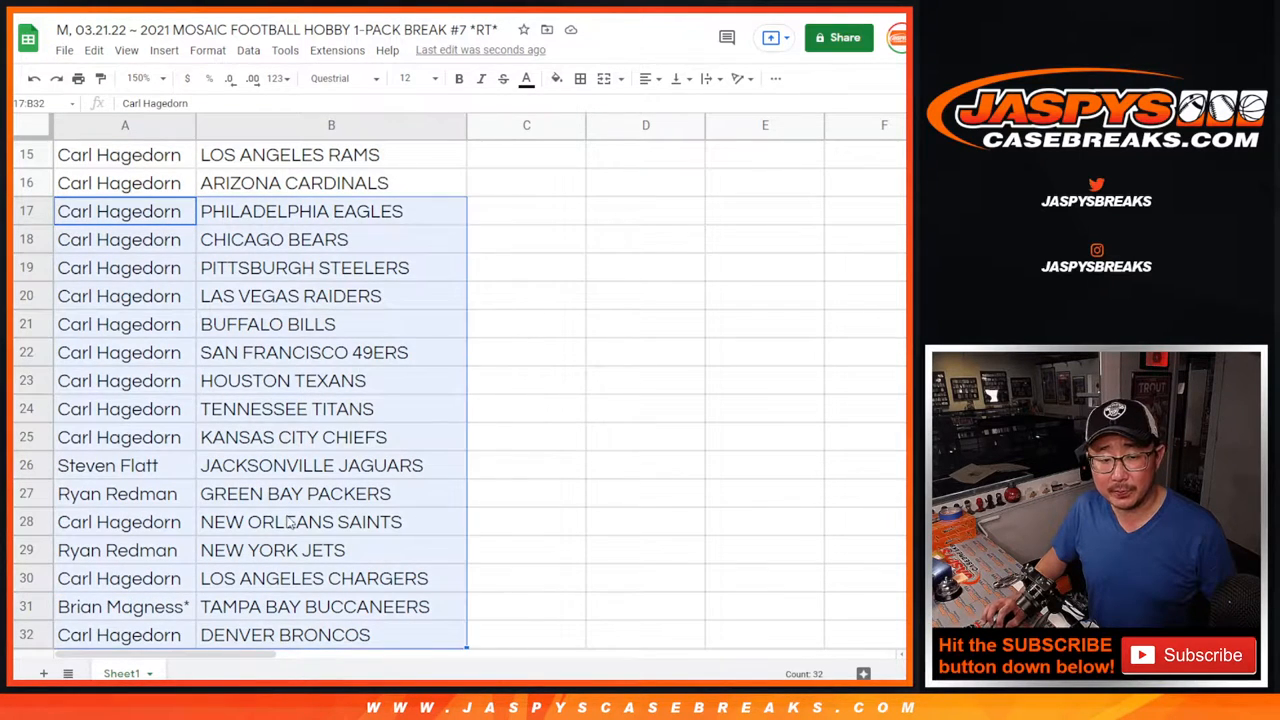
scroll(up, 3)
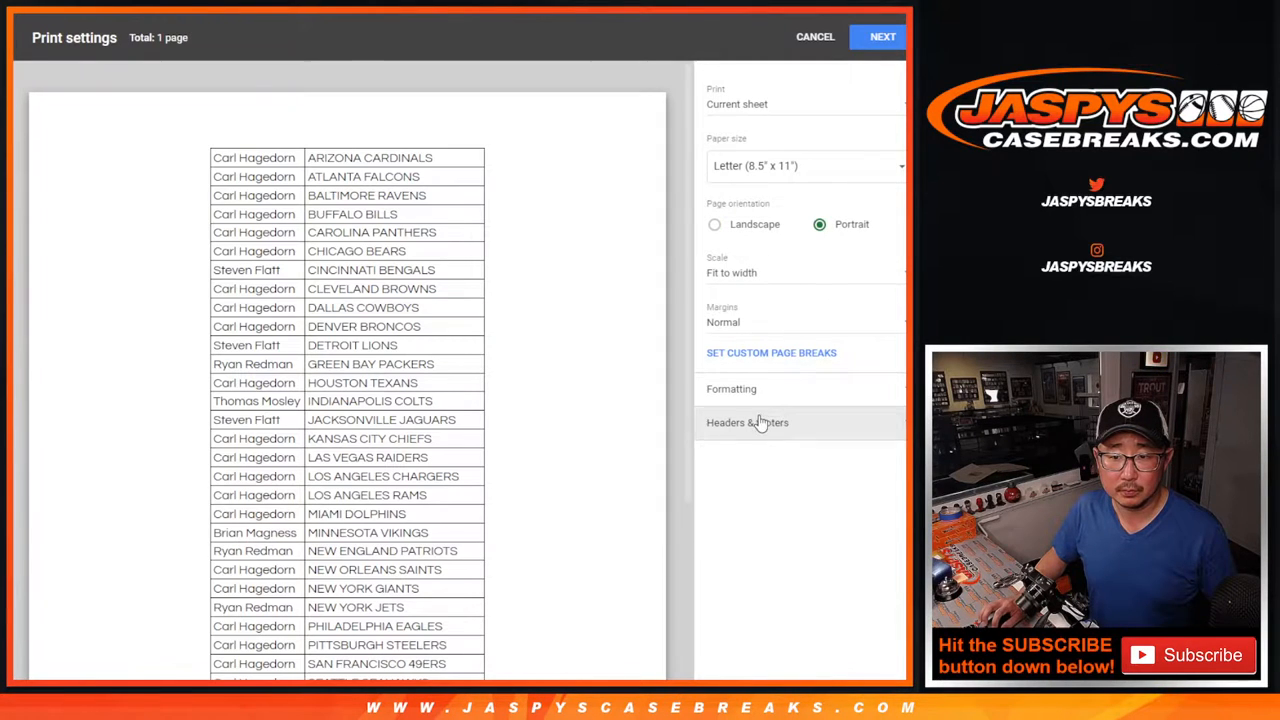
click(814, 36)
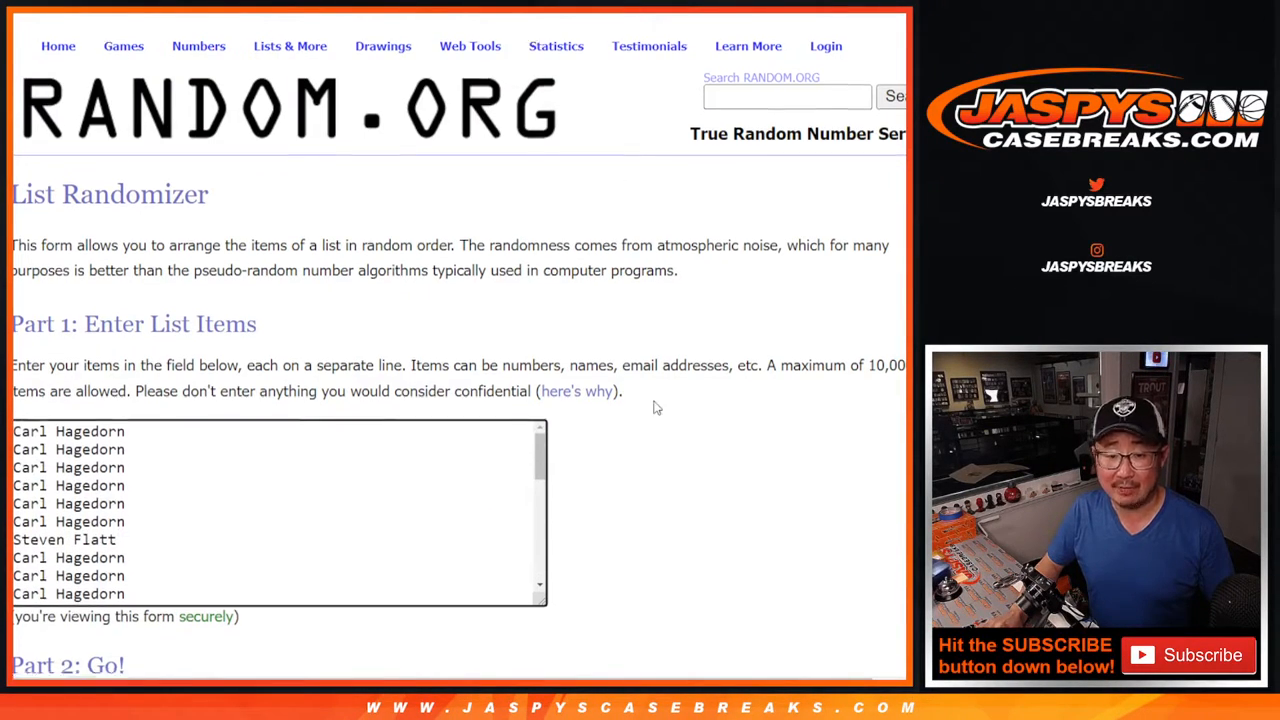
Step: Randomize the participant names, then reshuffle with Again until ten randomizations are reported
scroll(down, 3)
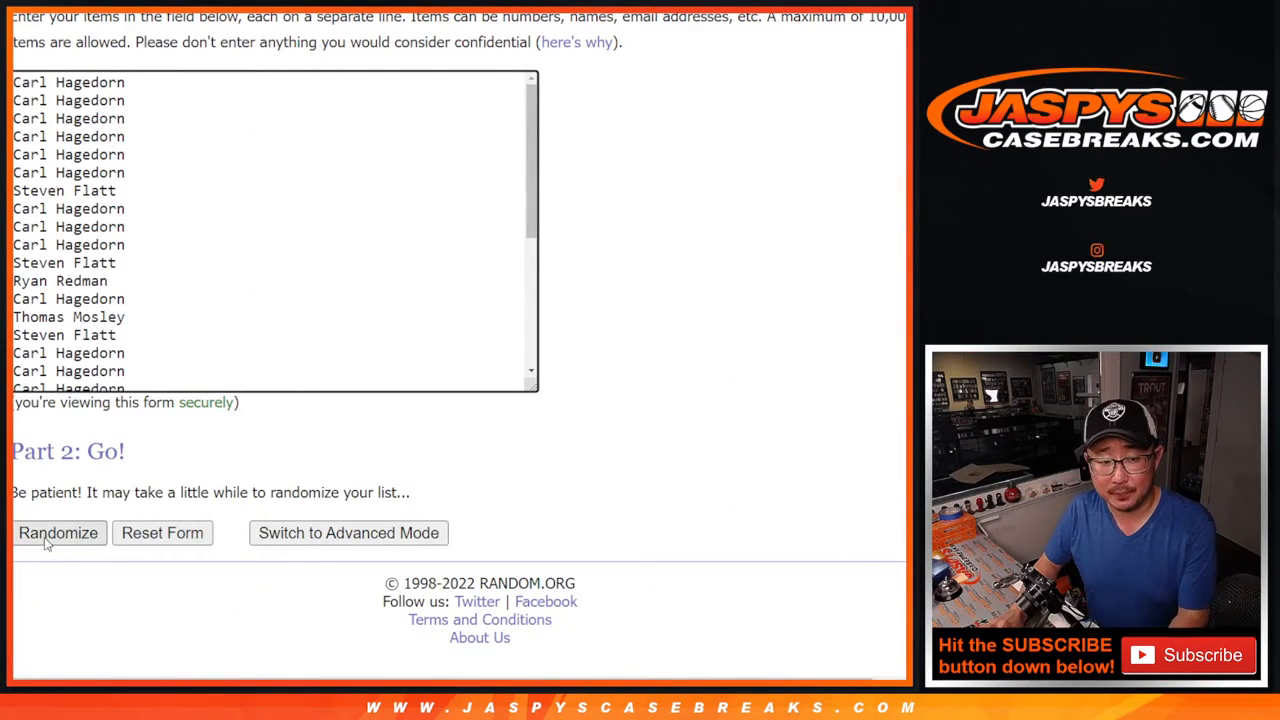
click(58, 532)
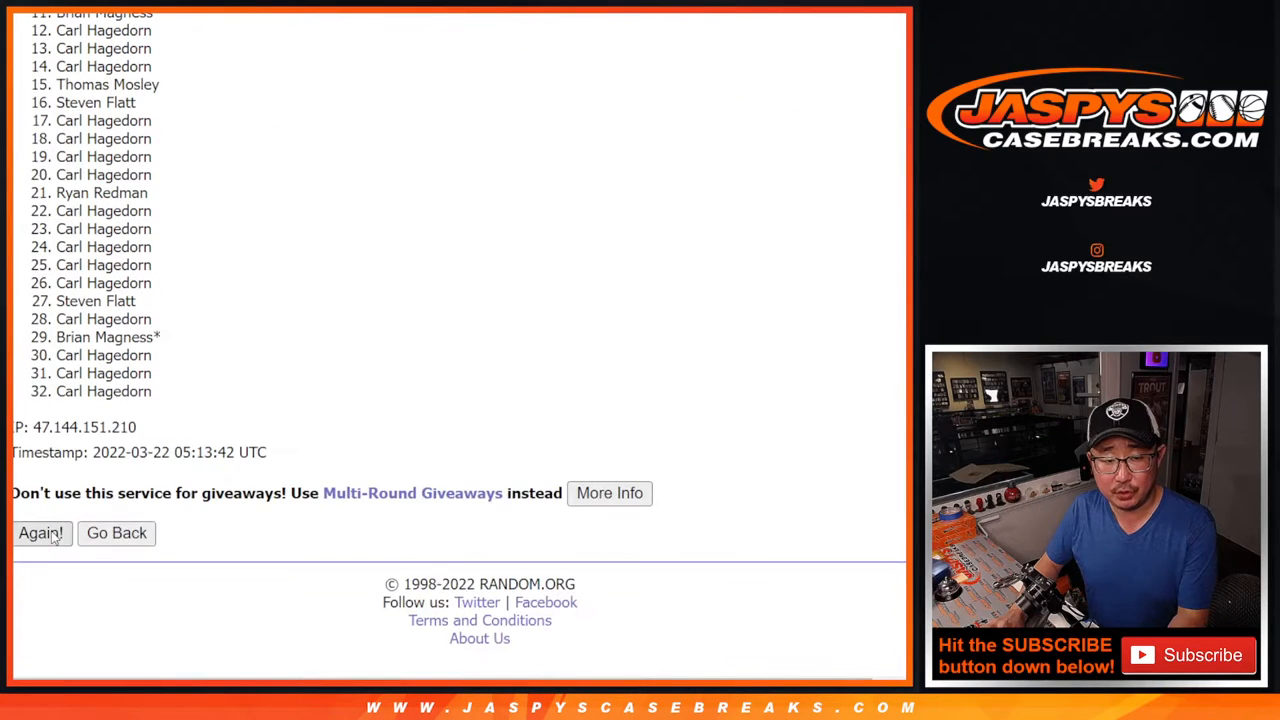
click(40, 532)
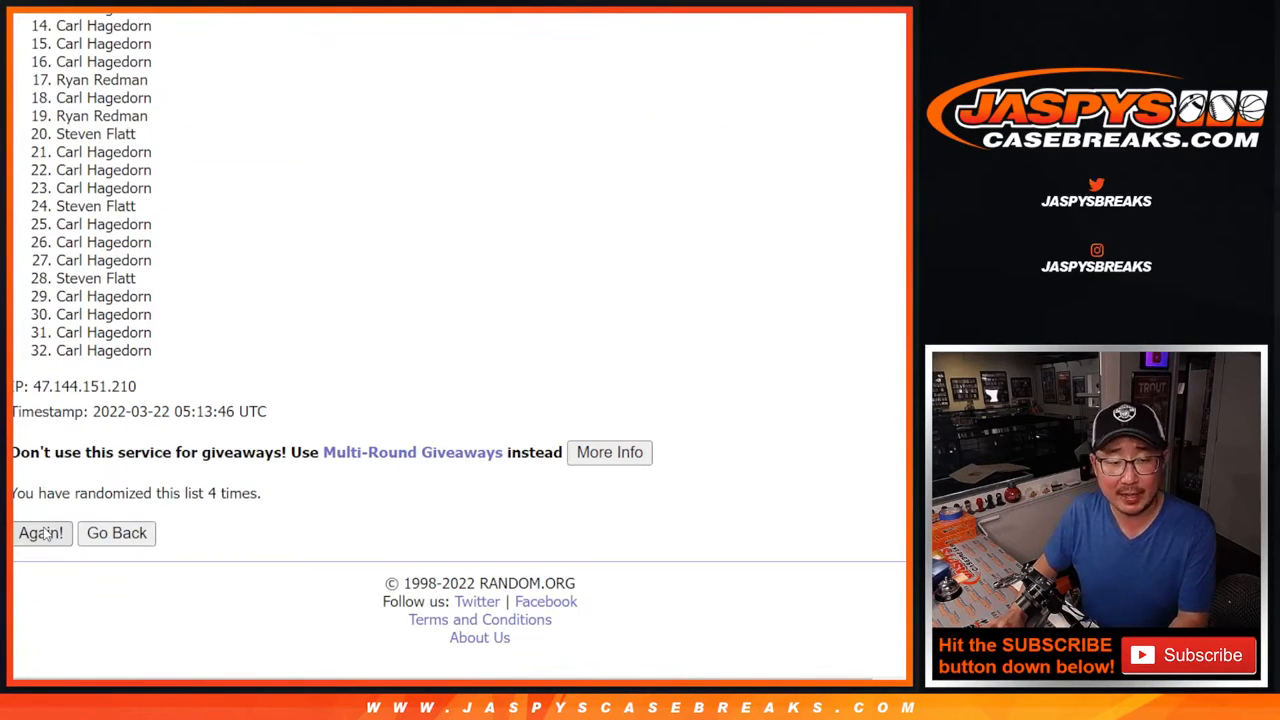
click(40, 532)
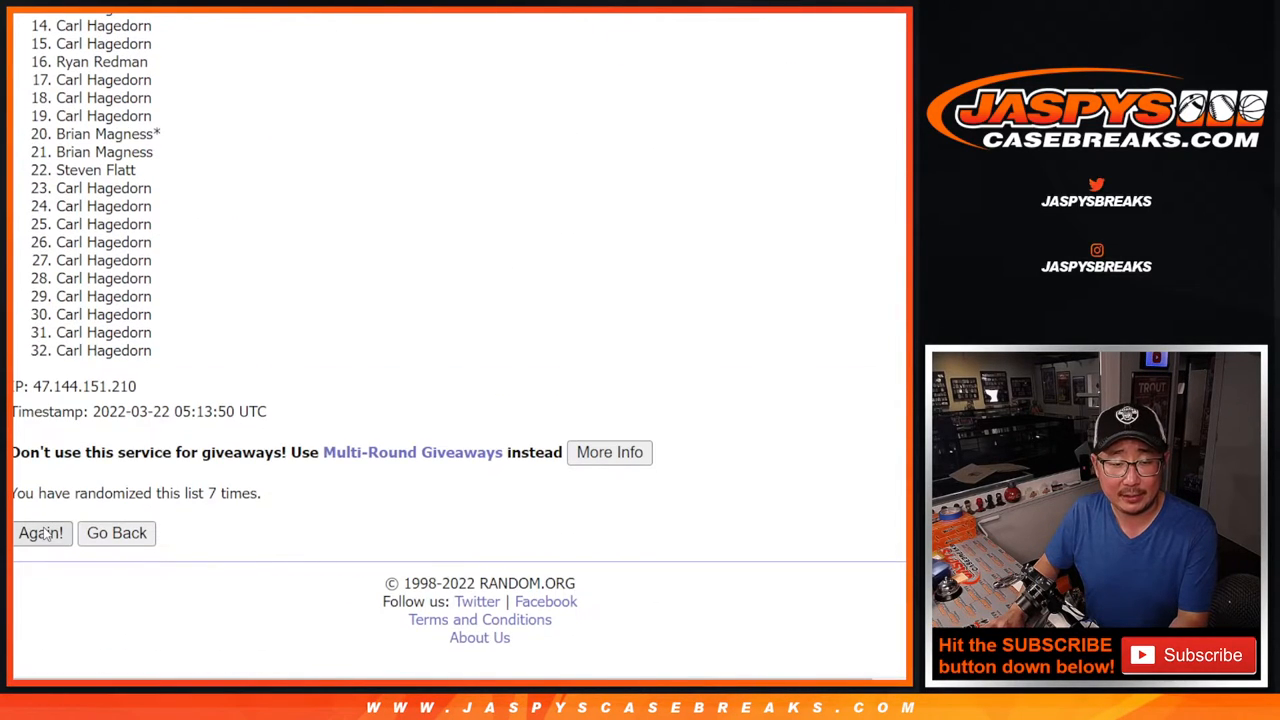
click(40, 532)
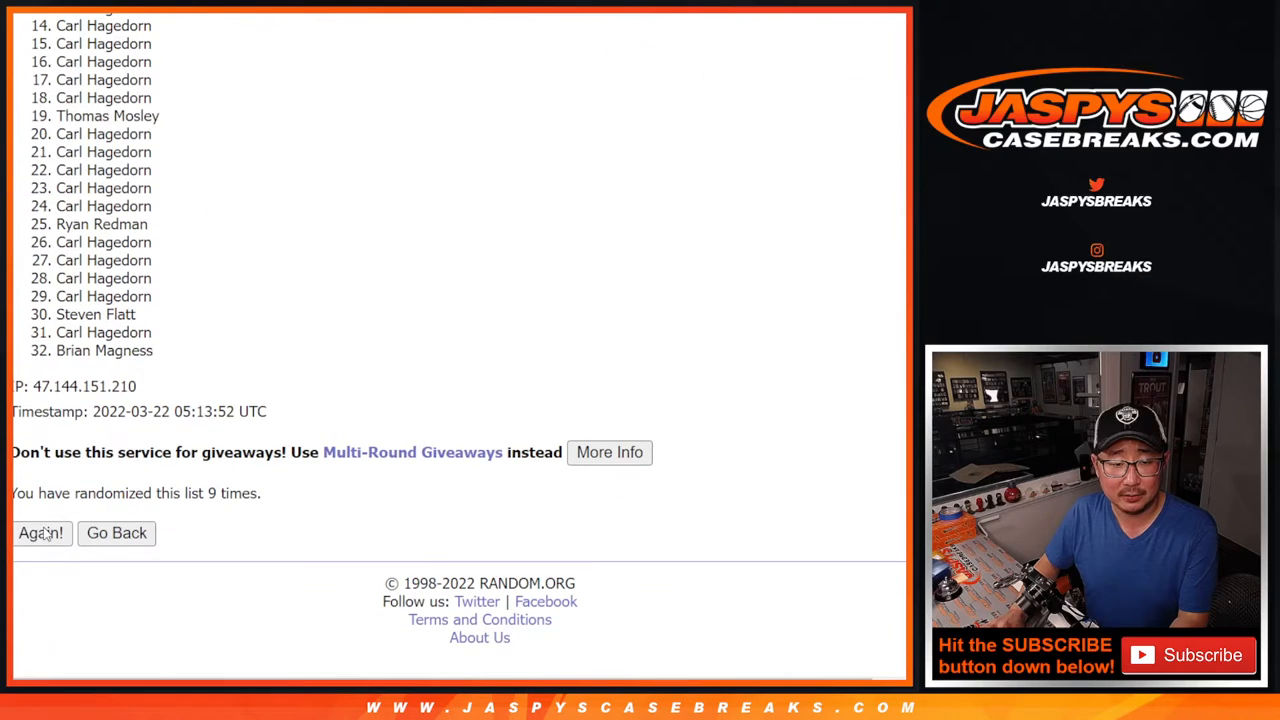
click(40, 532)
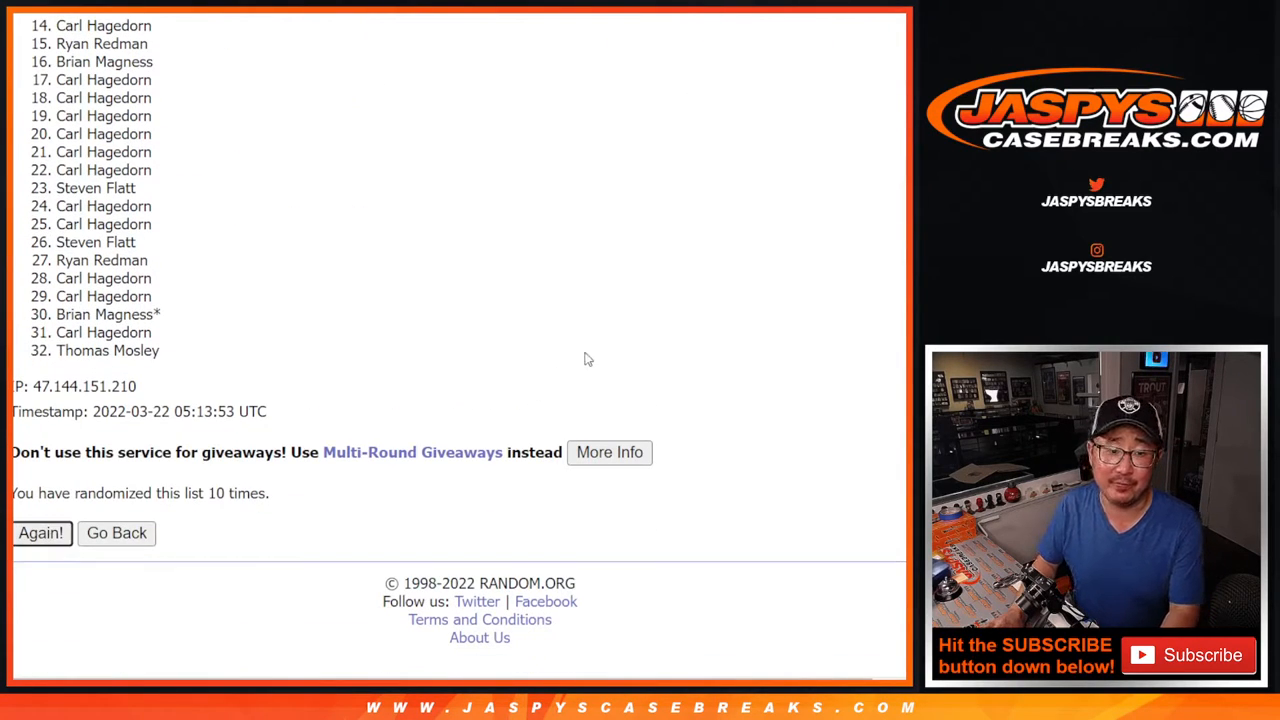
Step: Shuffle the names an eleventh time and highlight entries 1–5 as the giveaway spots
click(40, 532)
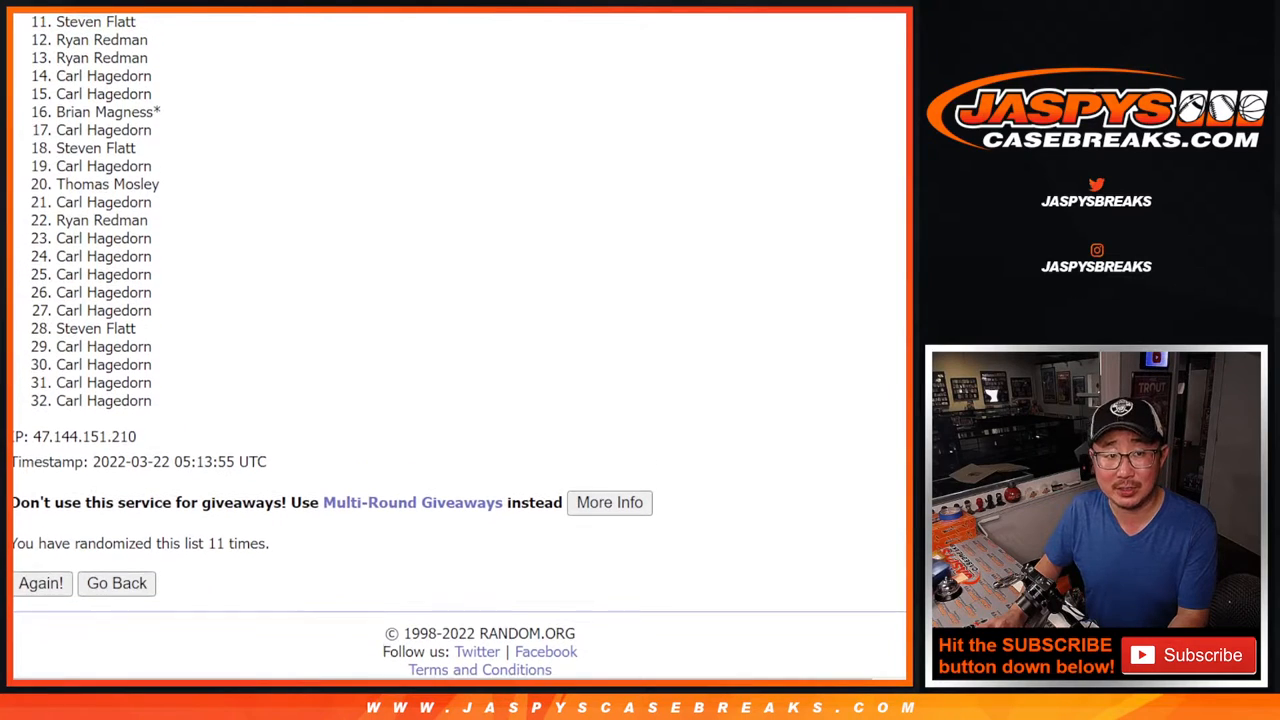
scroll(up, 3)
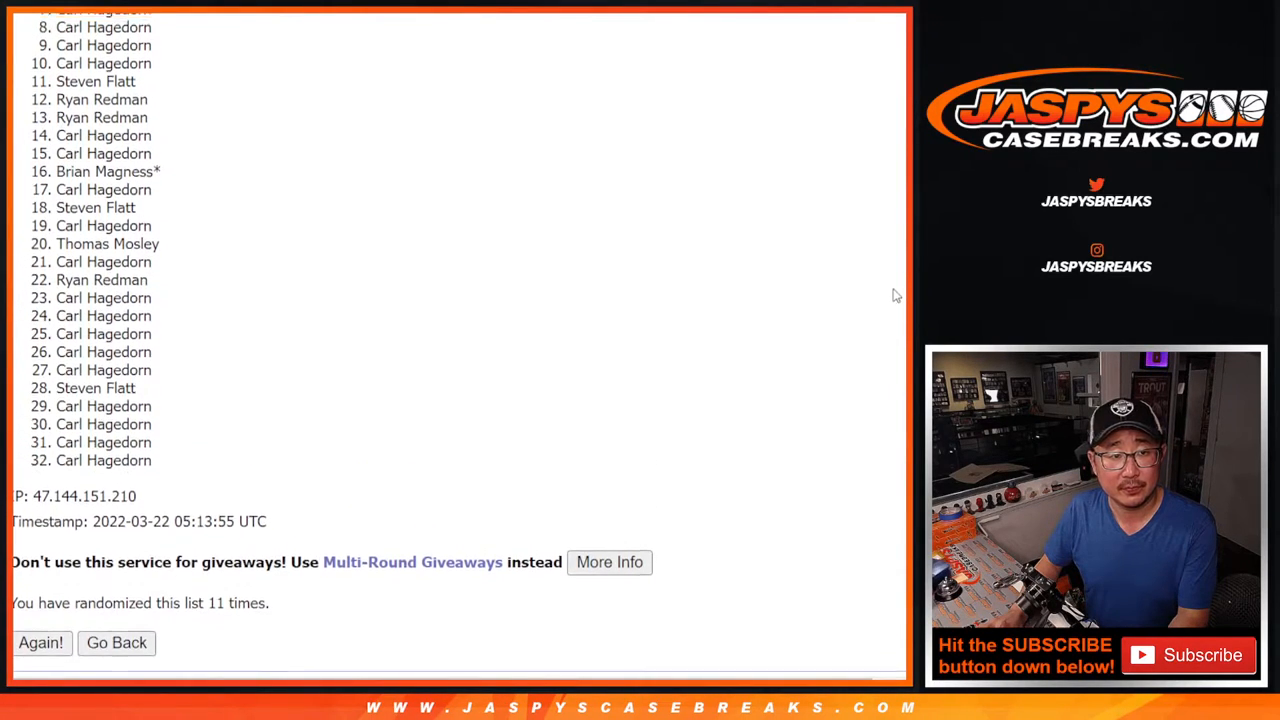
scroll(up, 3)
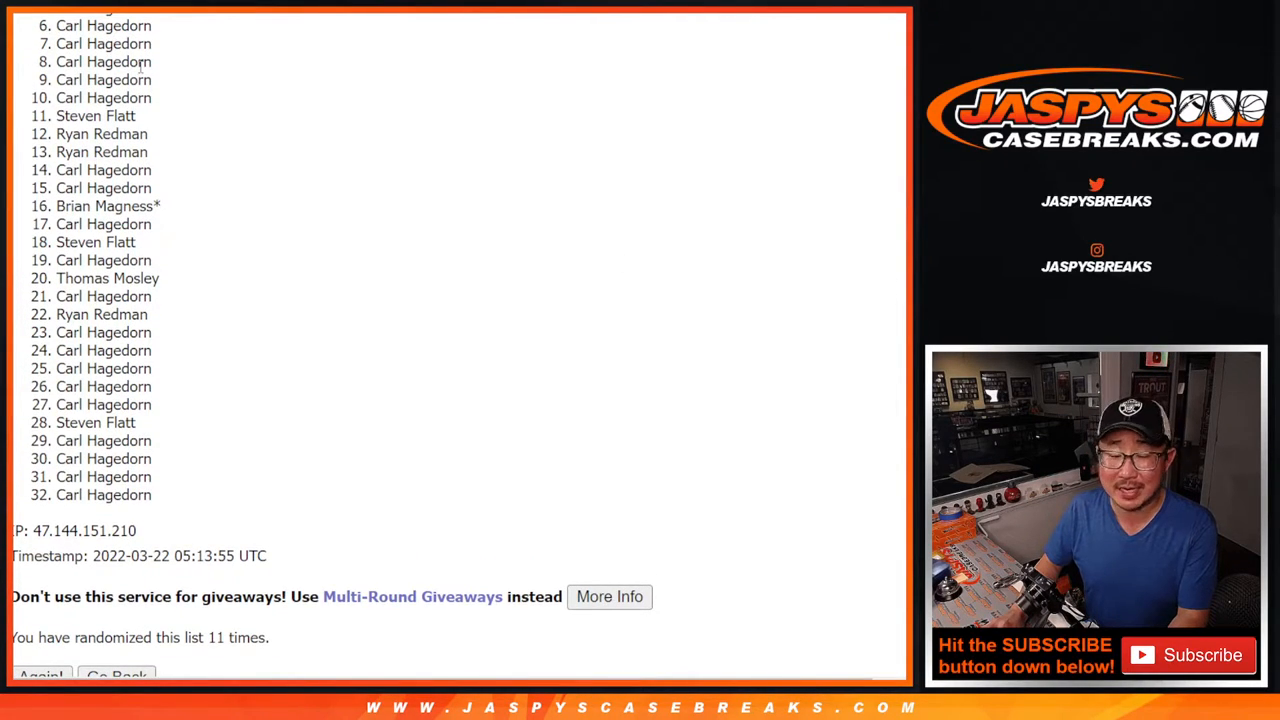
mouse_move(850, 314)
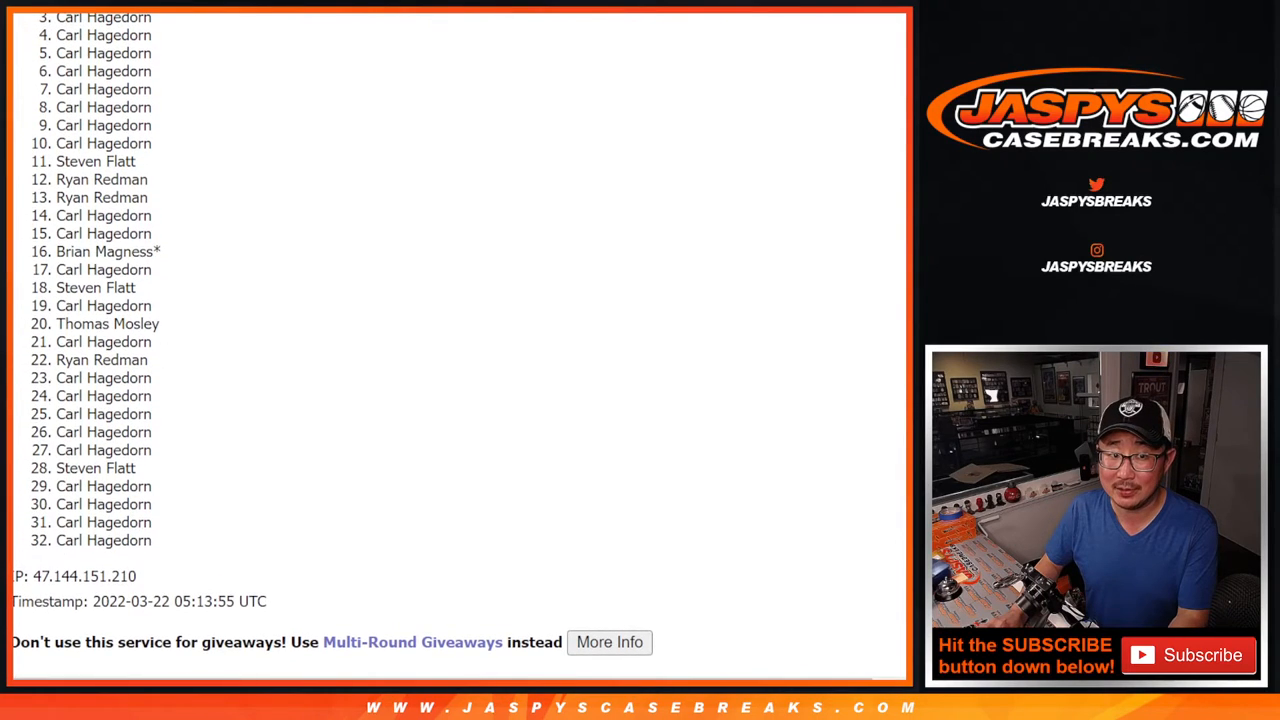
scroll(up, 3)
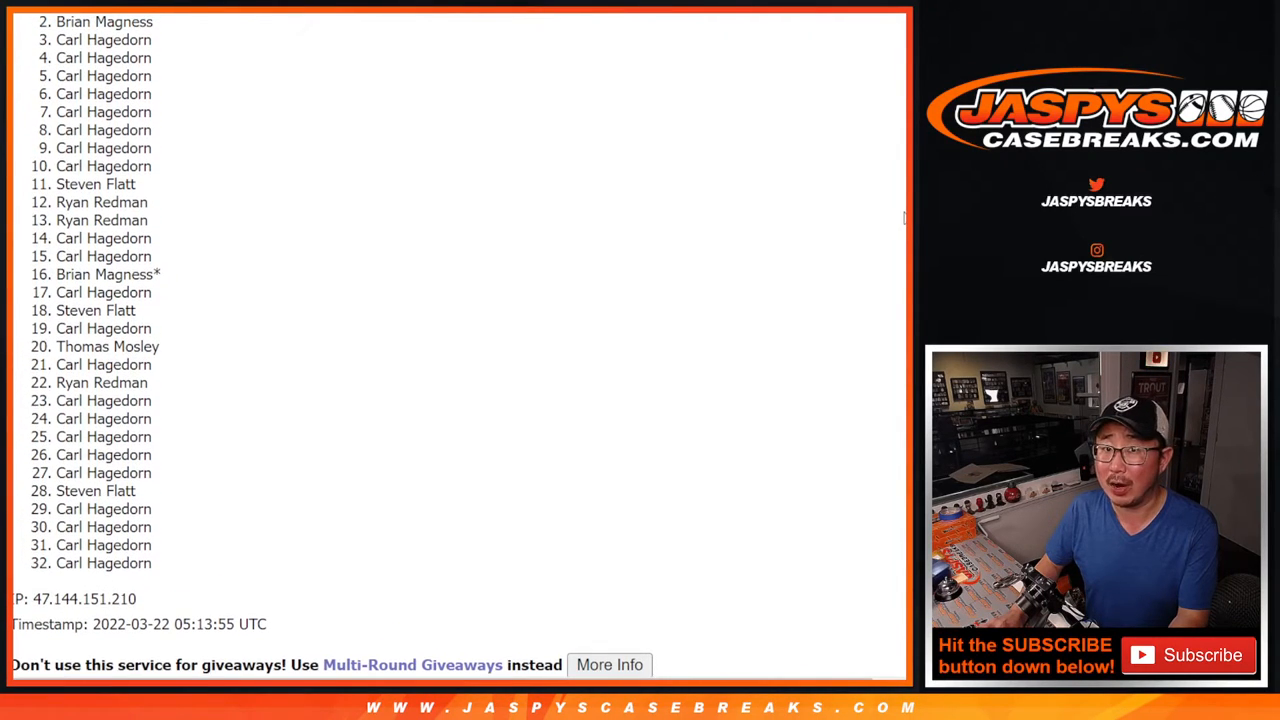
scroll(up, 3)
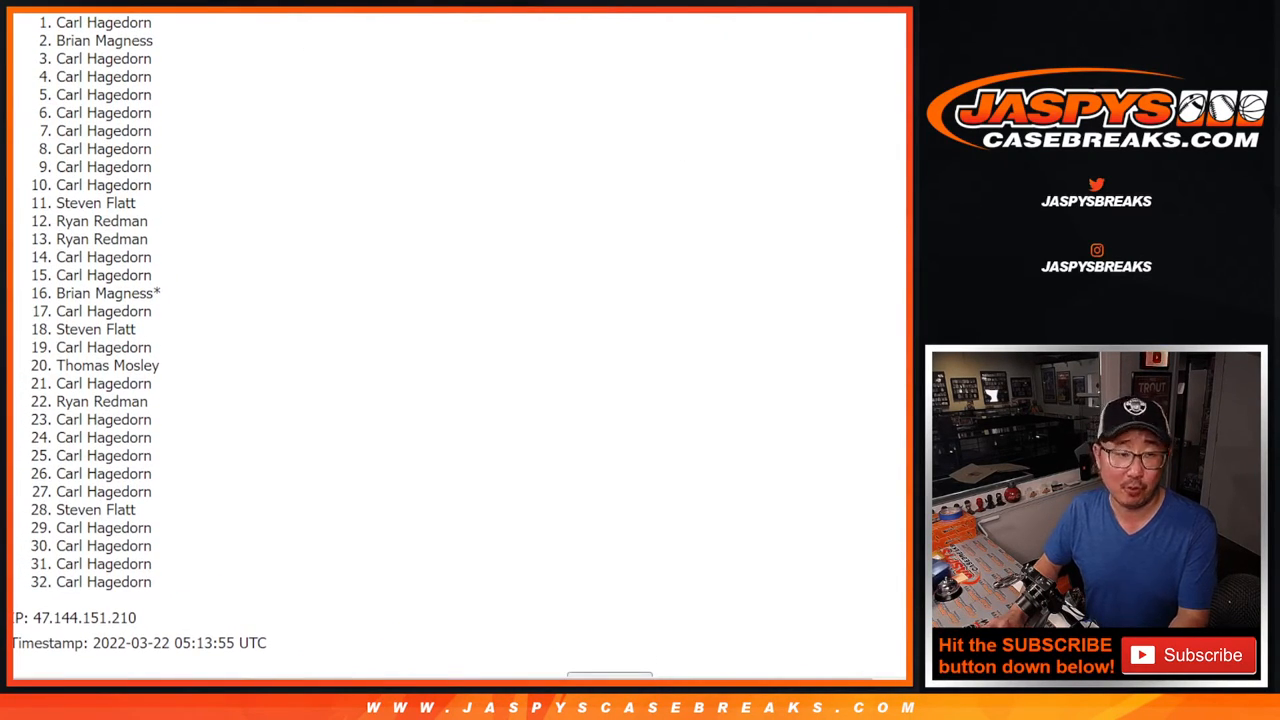
drag(60, 24, 150, 98)
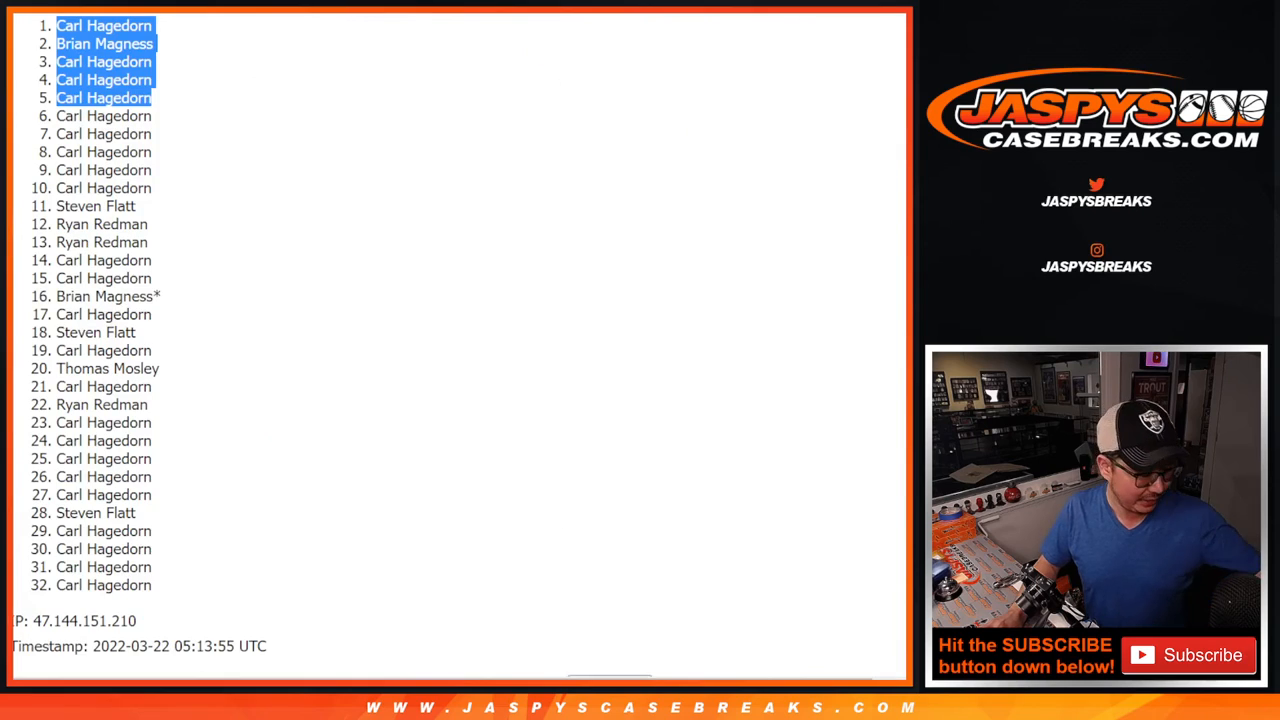
mouse_move(312, 280)
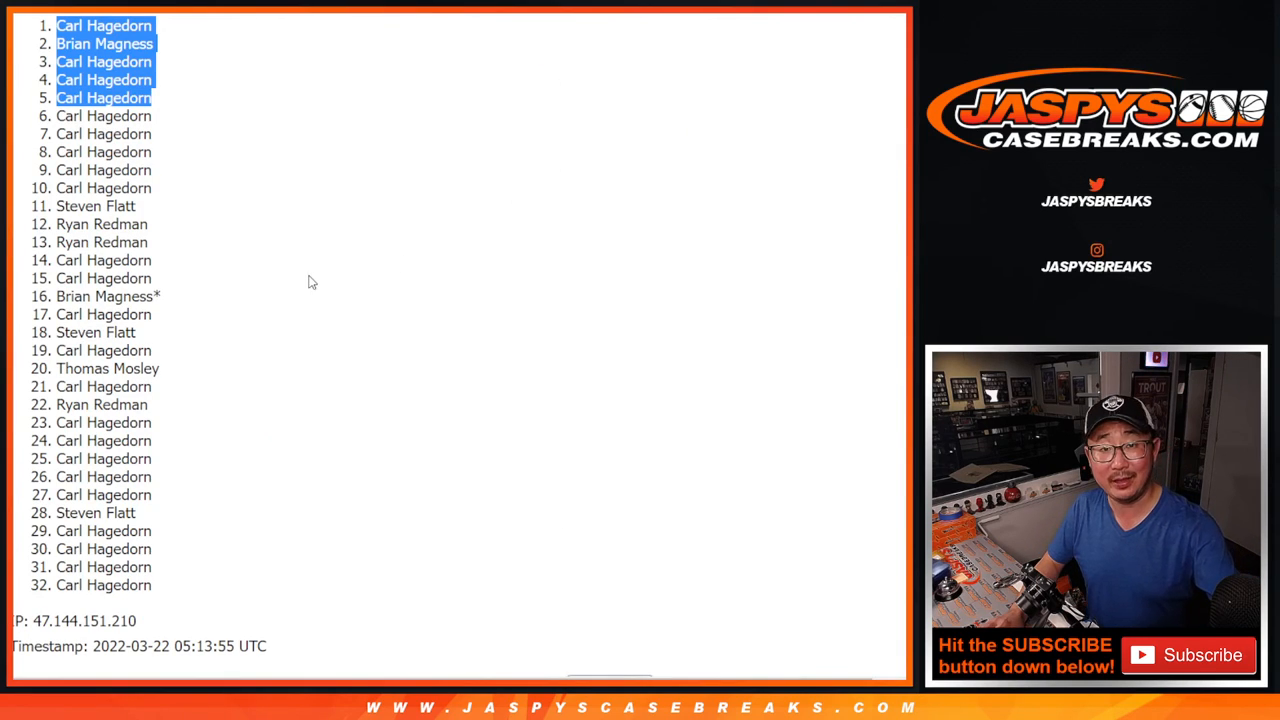